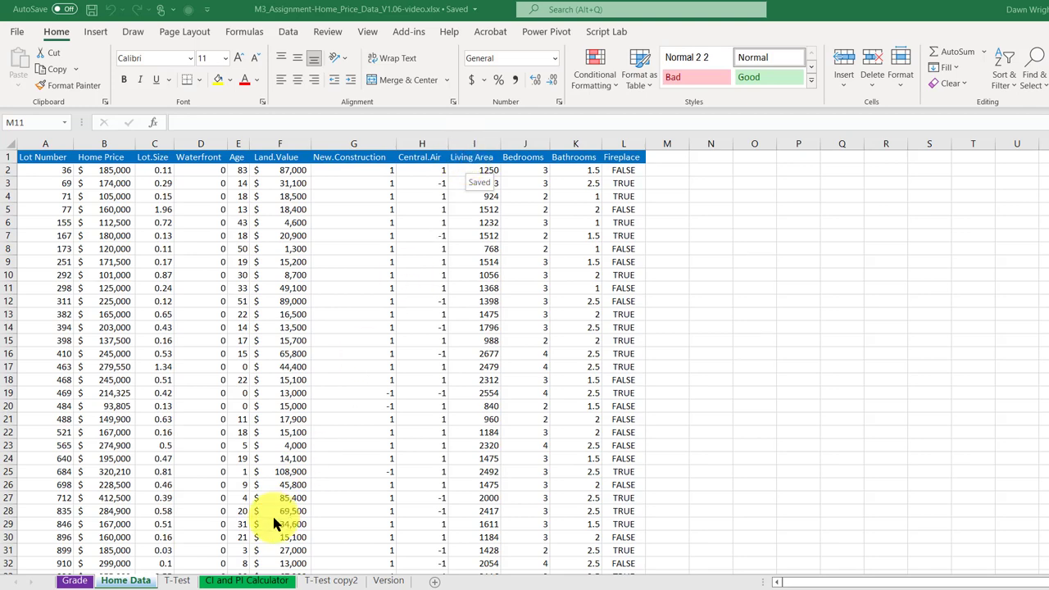
mouse_move(664, 360)
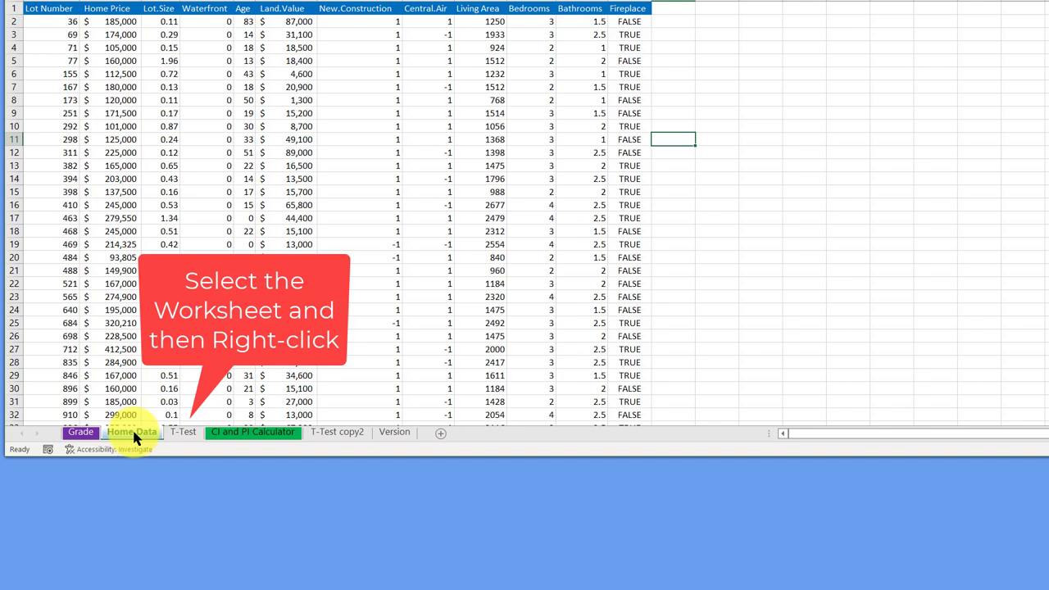
- Duplicate the Home Data sheet as Home Data (2) via Move or Copy with Create a copy
right_click(131, 433)
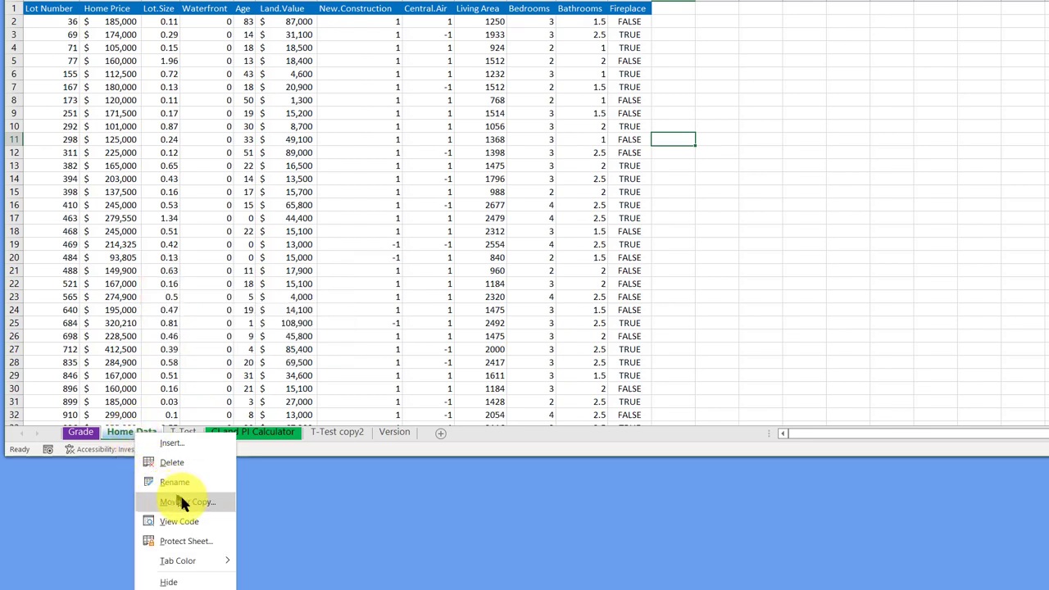
click(187, 502)
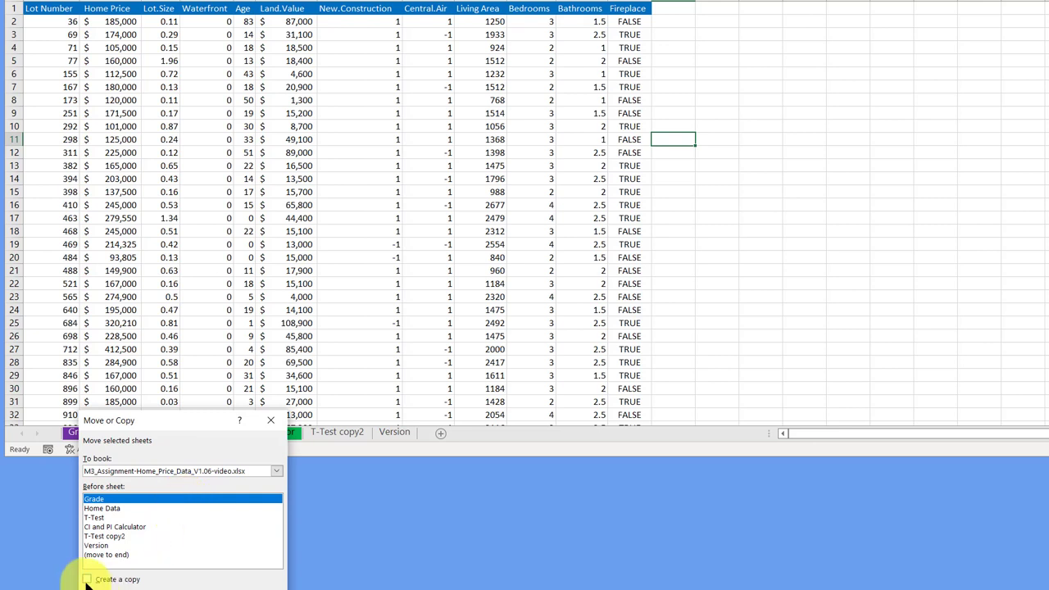
click(88, 580)
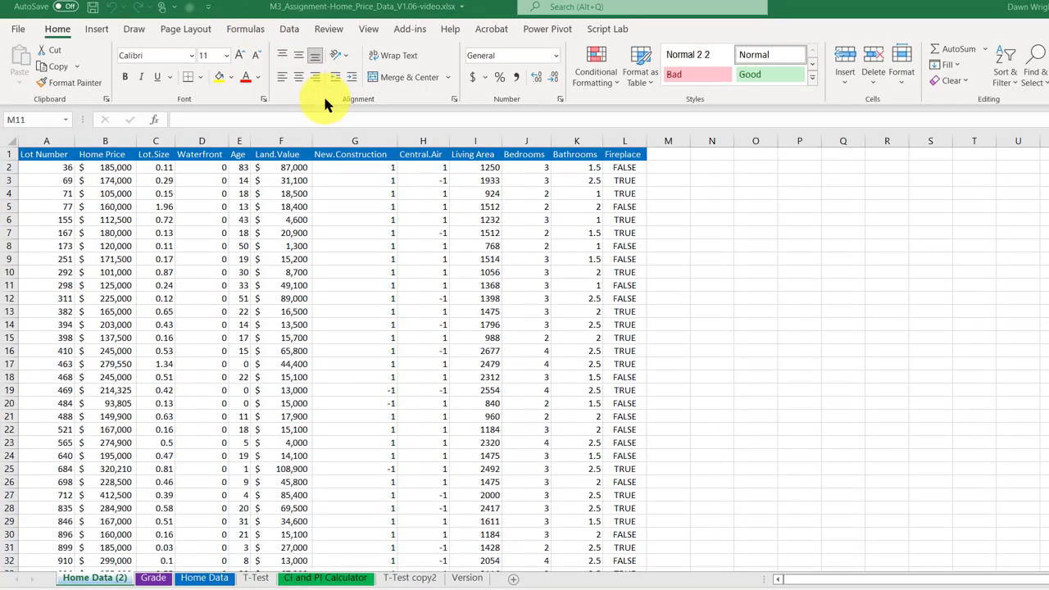
mouse_move(328, 297)
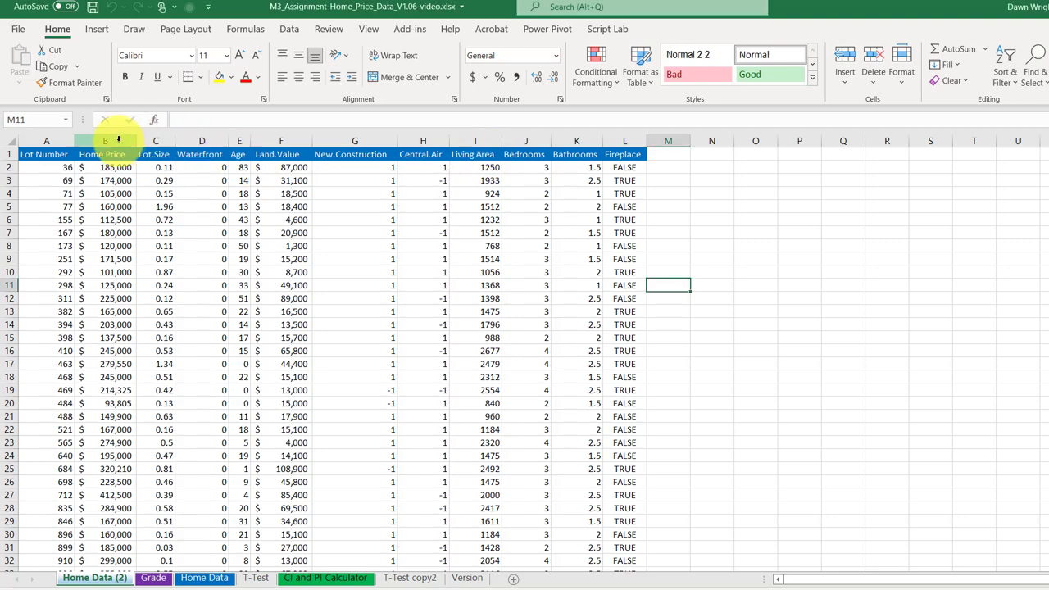
- Insert a blank column B and paste a copy of the Living Area column into it
right_click(105, 141)
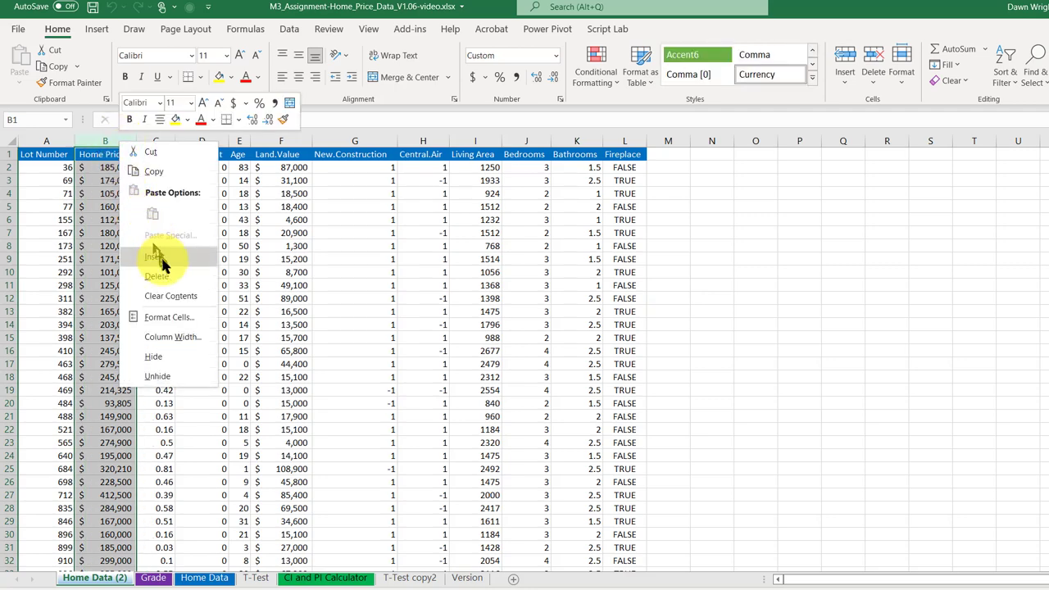
click(154, 257)
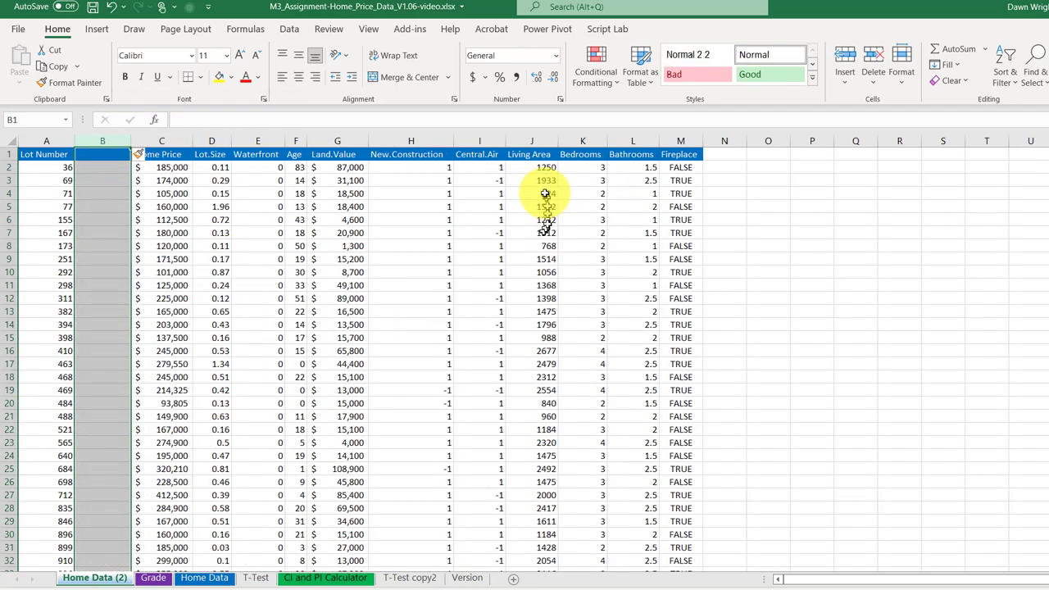
click(531, 154)
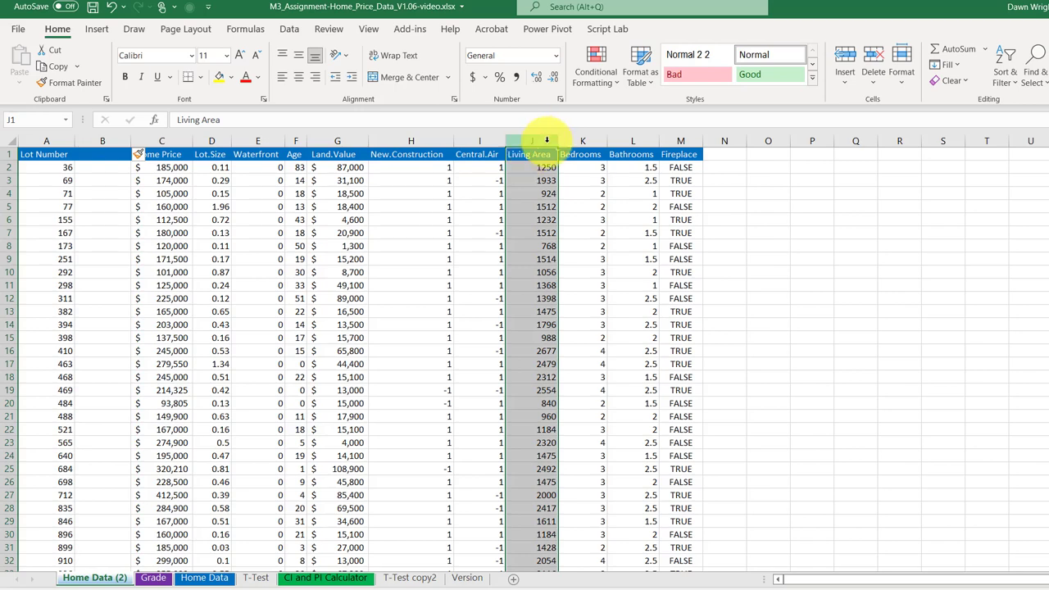
key(ctrl+c)
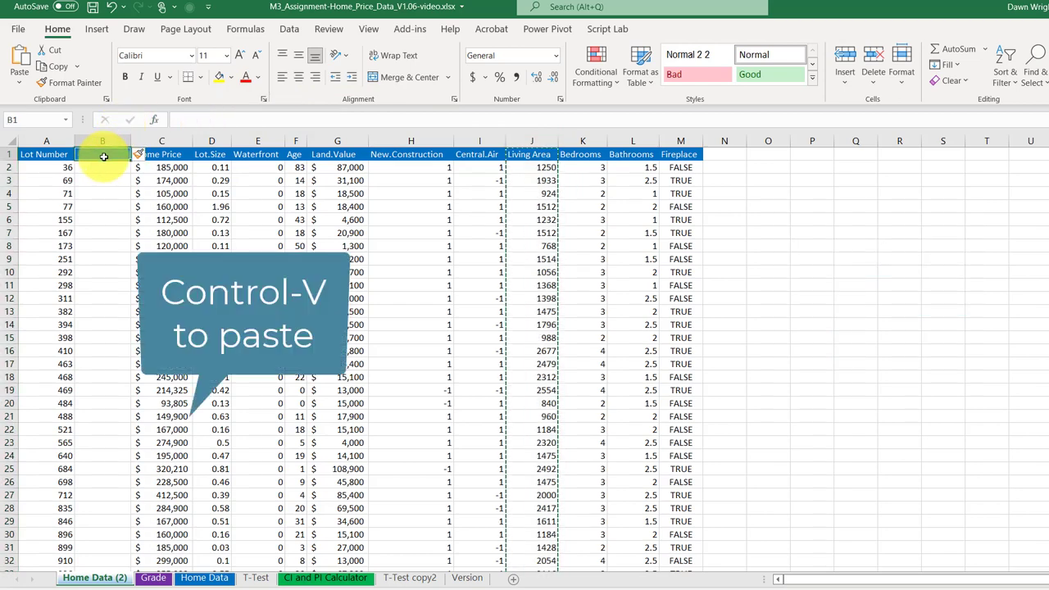
key(ctrl+v)
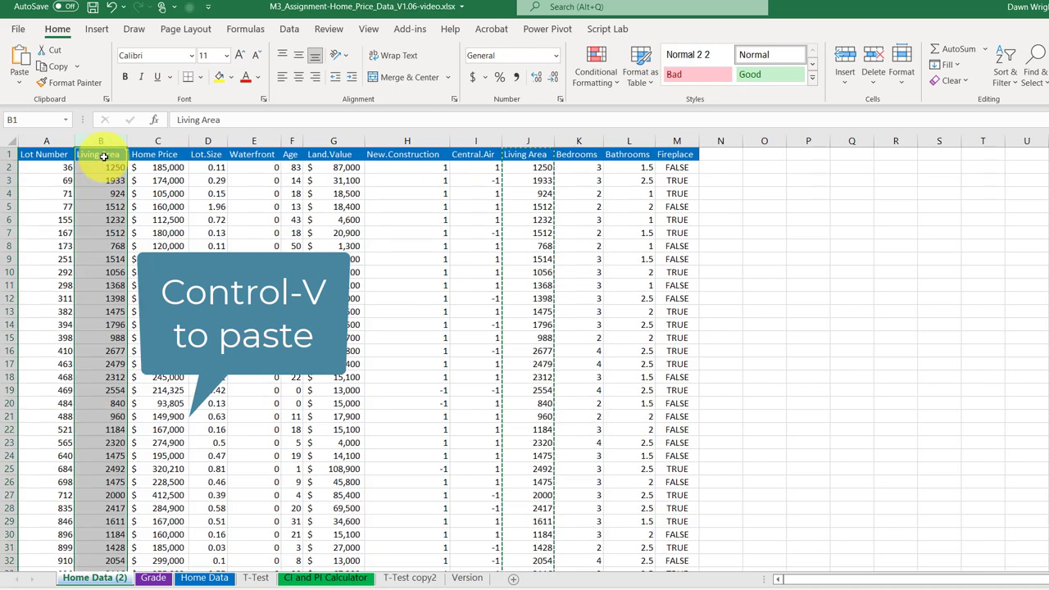
key(ctrl+v)
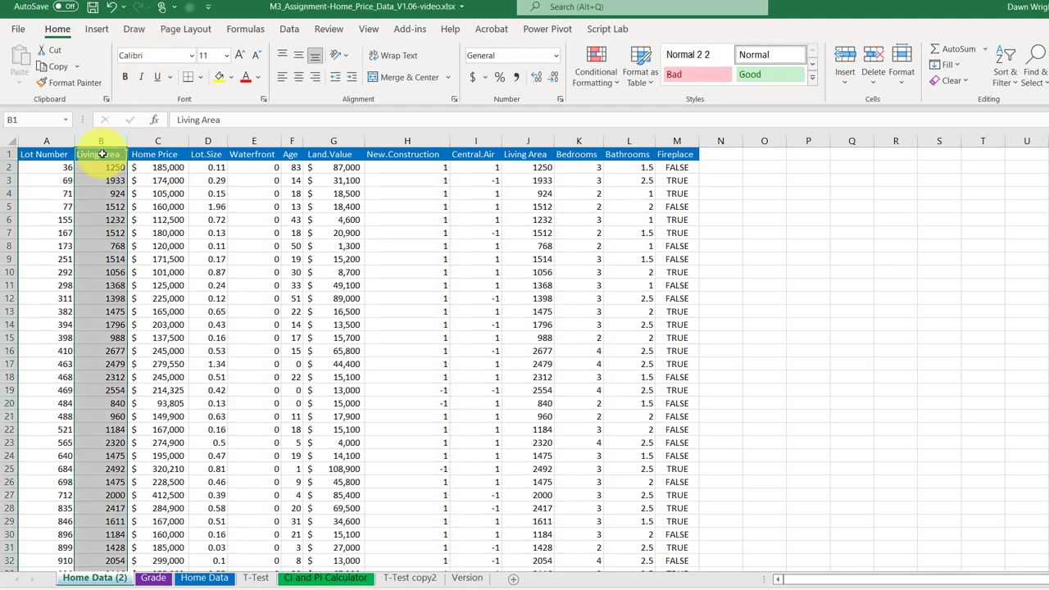
- Select the full Living Area and Home Price columns and request recommended charts
drag(101, 154, 157, 154)
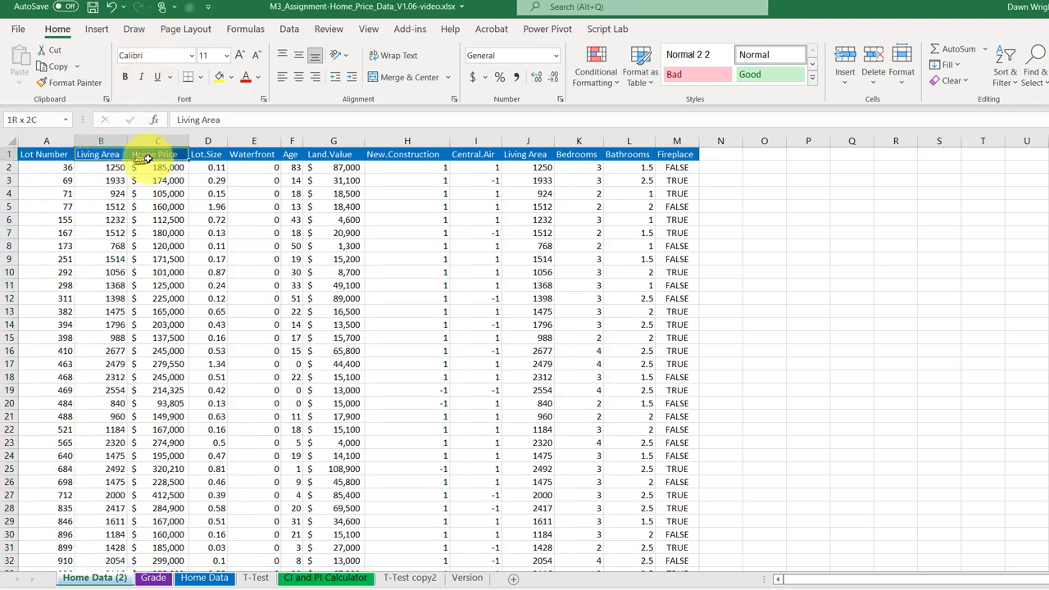
click(102, 154)
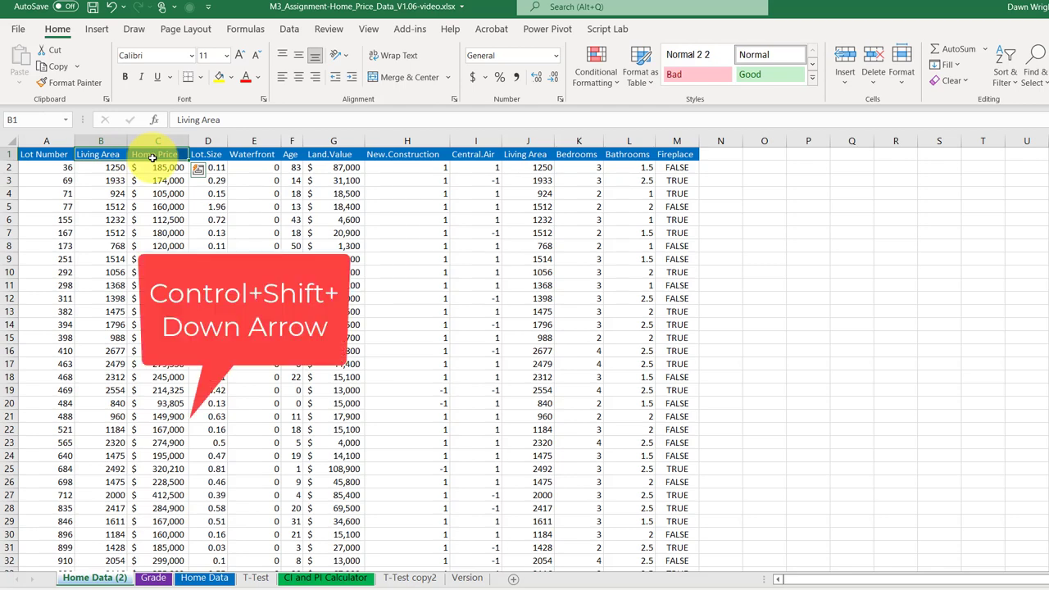
key(ctrl+shift+down)
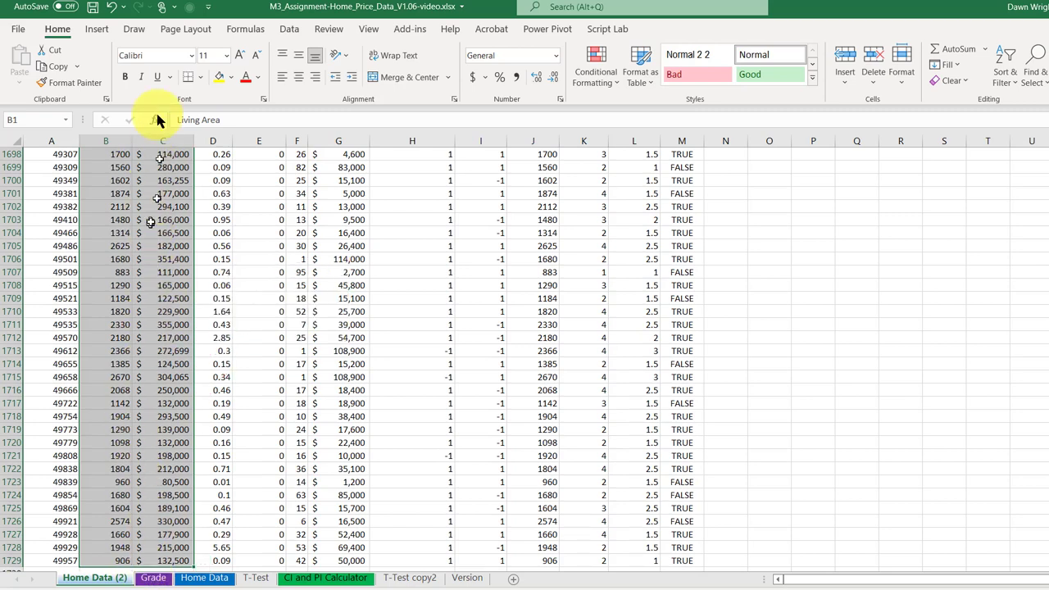
click(95, 30)
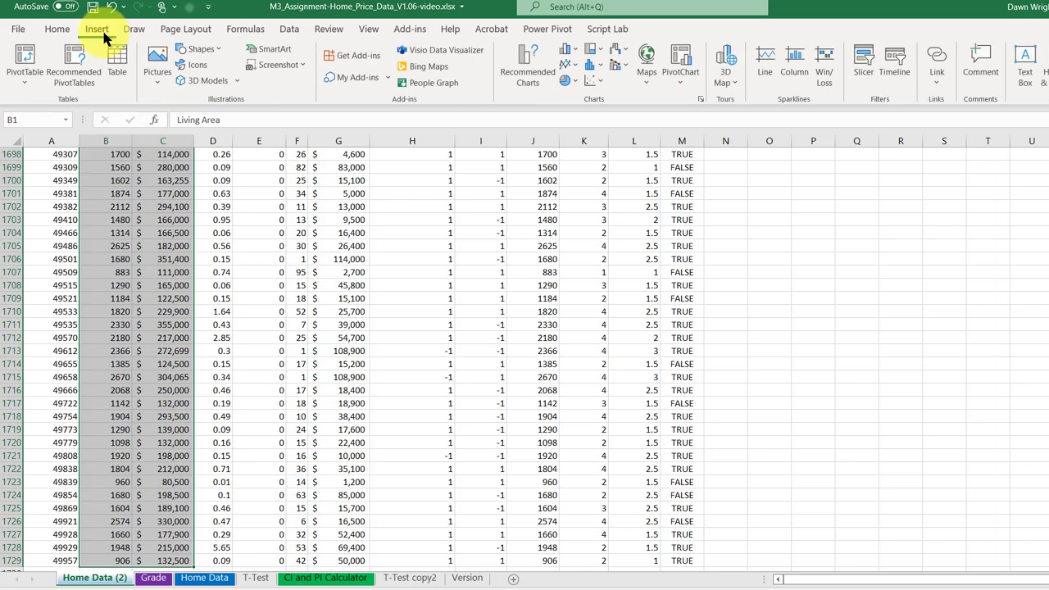
mouse_move(528, 64)
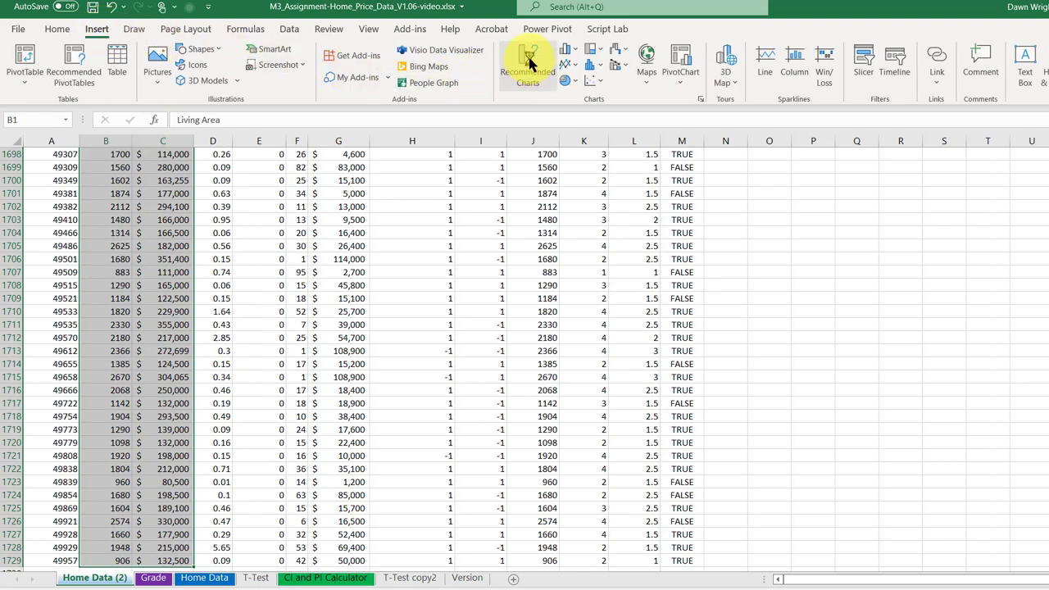
click(528, 66)
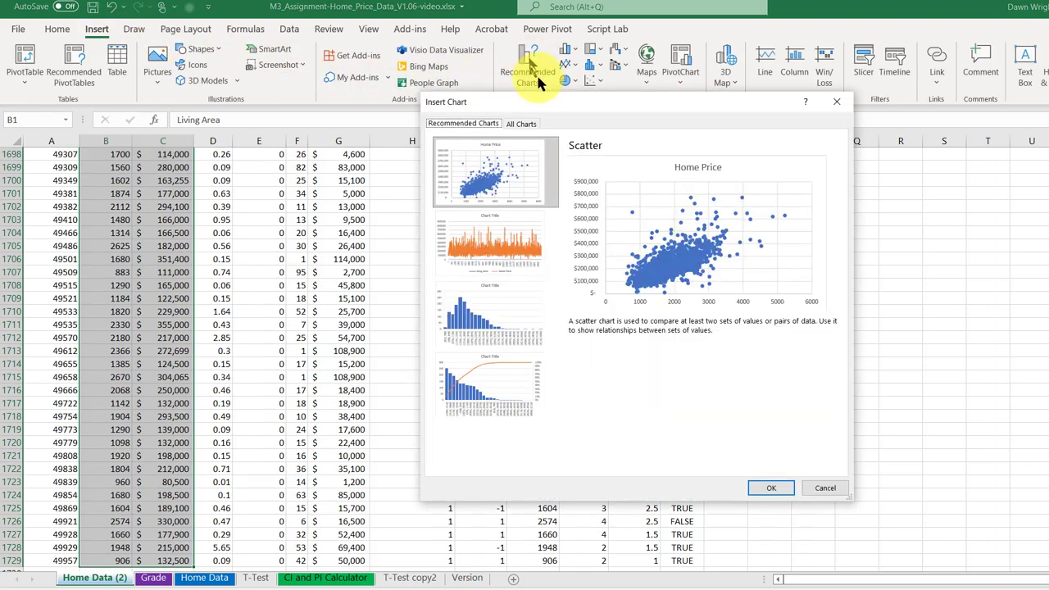
mouse_move(708, 210)
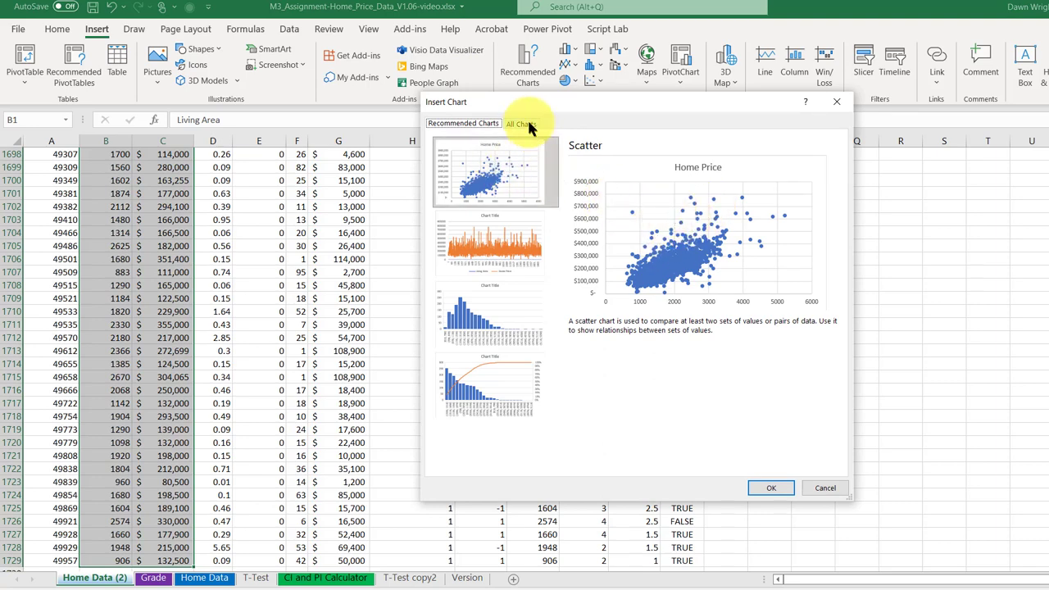
- Choose the Scatter (X, Y) chart type and insert the Home Price scatter chart
click(521, 125)
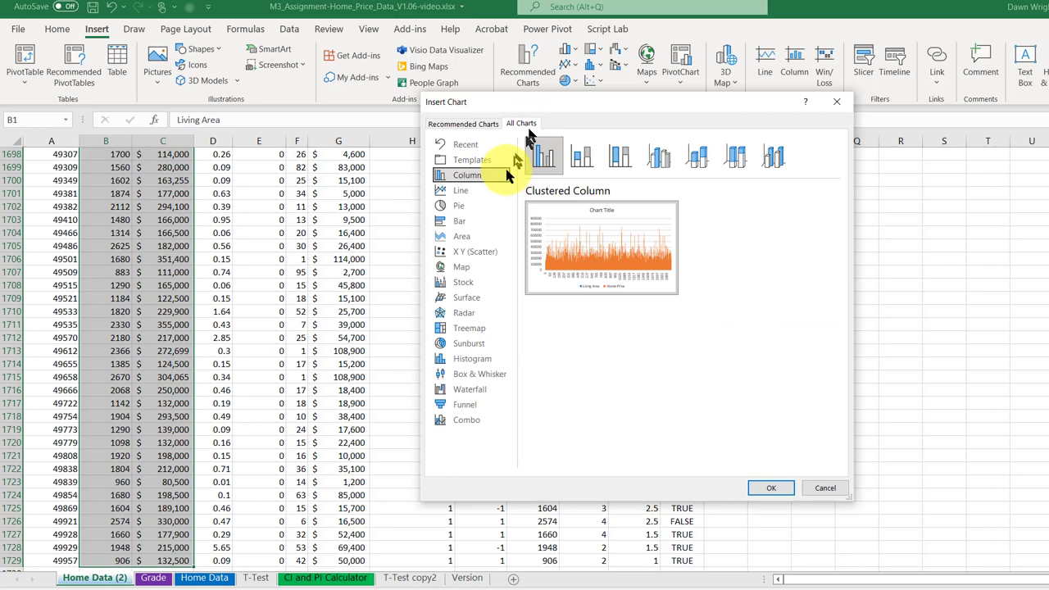
click(476, 253)
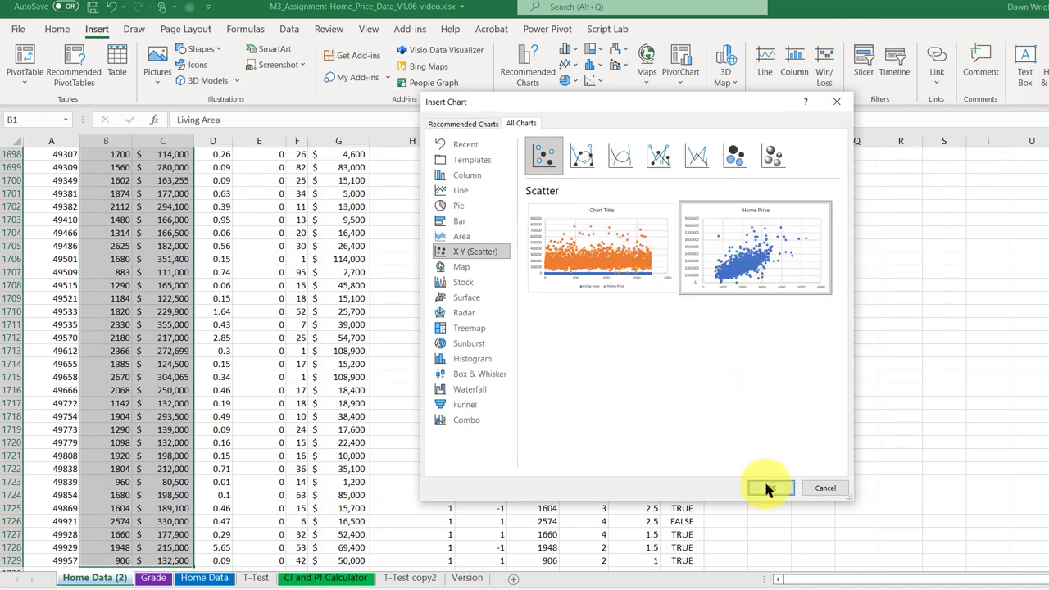
click(768, 489)
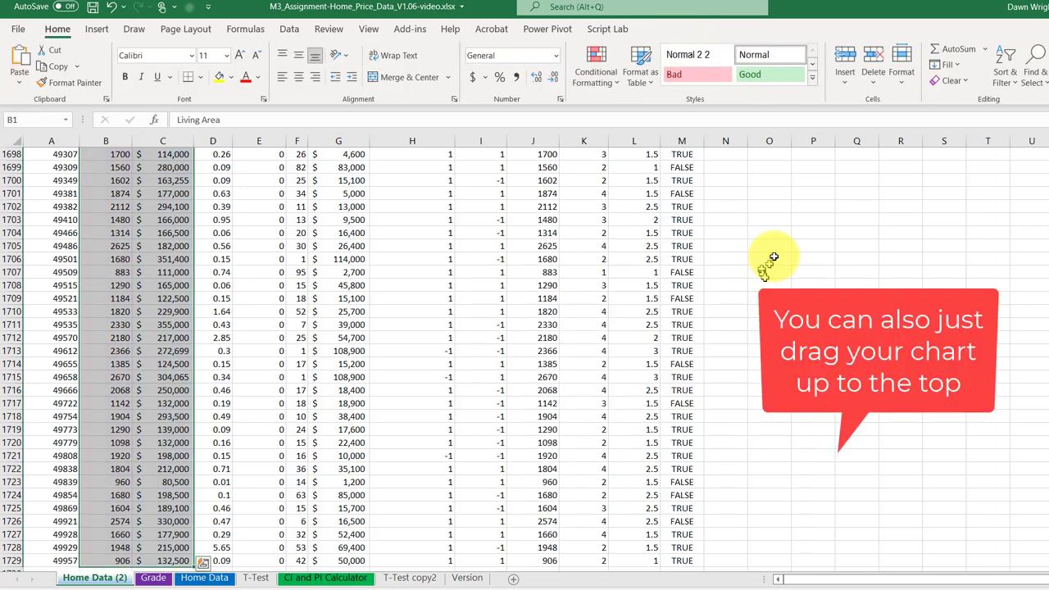
- Return to the top of the sheet and place the chart beside the data headers
scroll(up, 3)
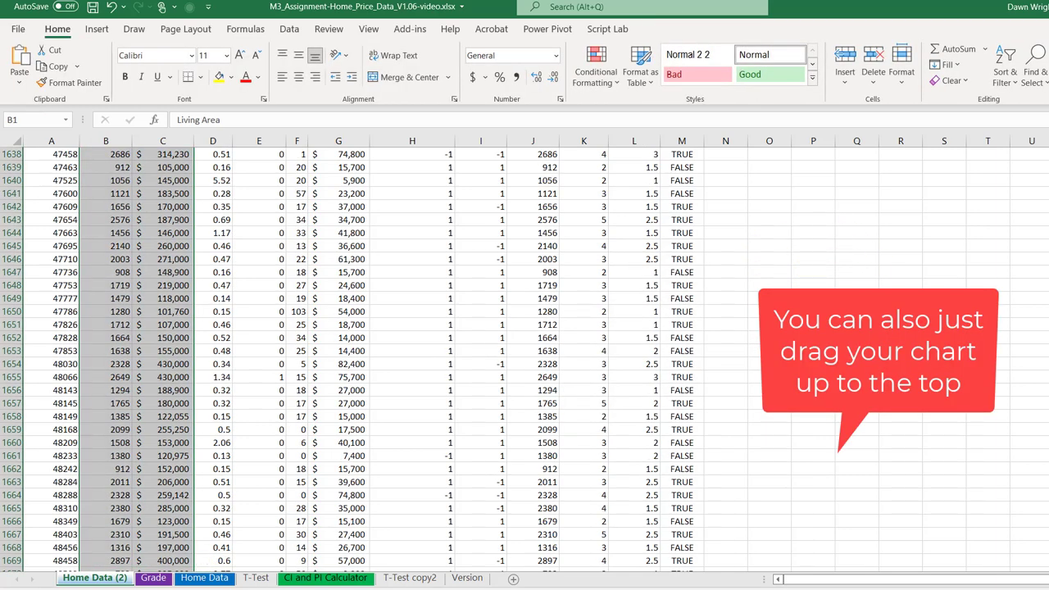
key(ctrl+Home)
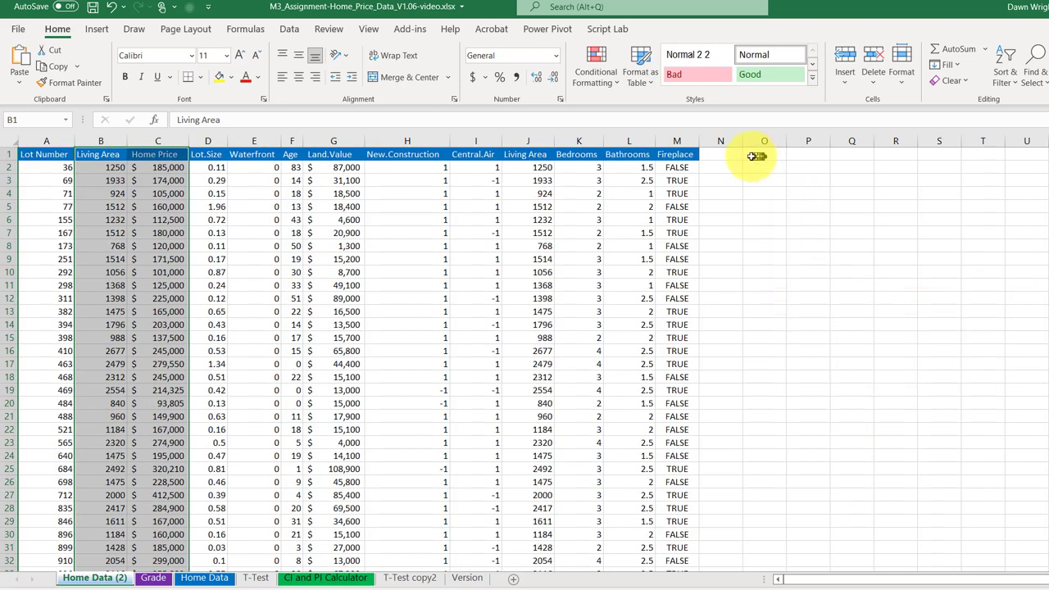
click(720, 168)
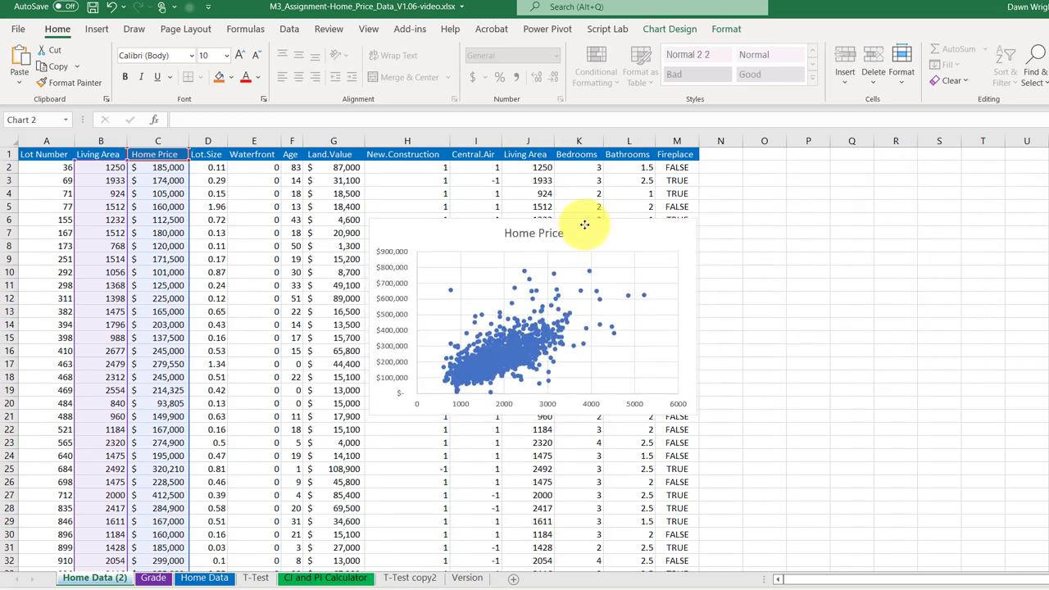
- Add a linear trendline to the Home Price scatter chart via Chart Elements
click(584, 230)
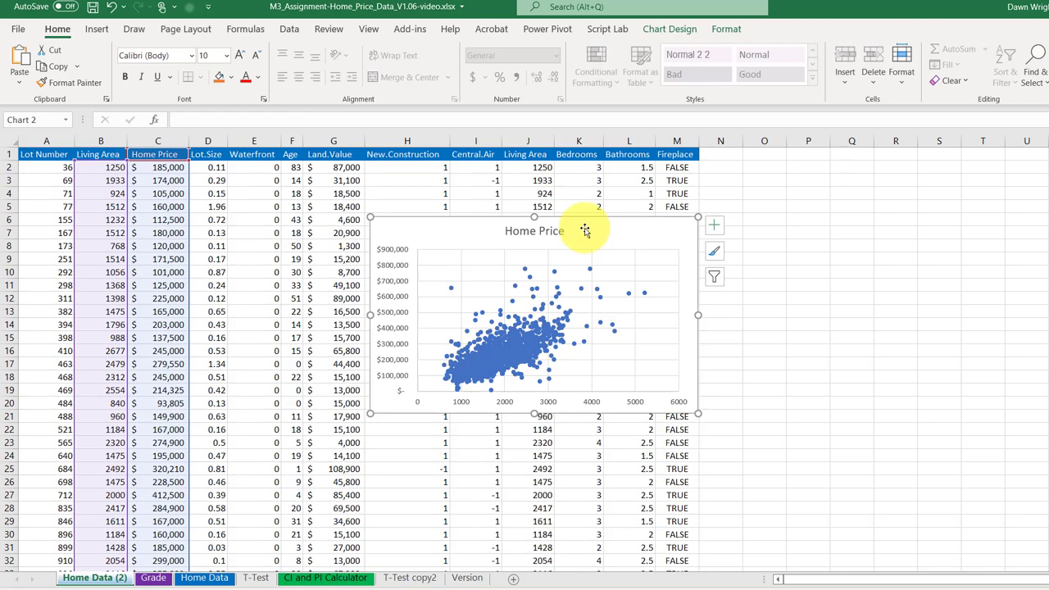
mouse_move(720, 233)
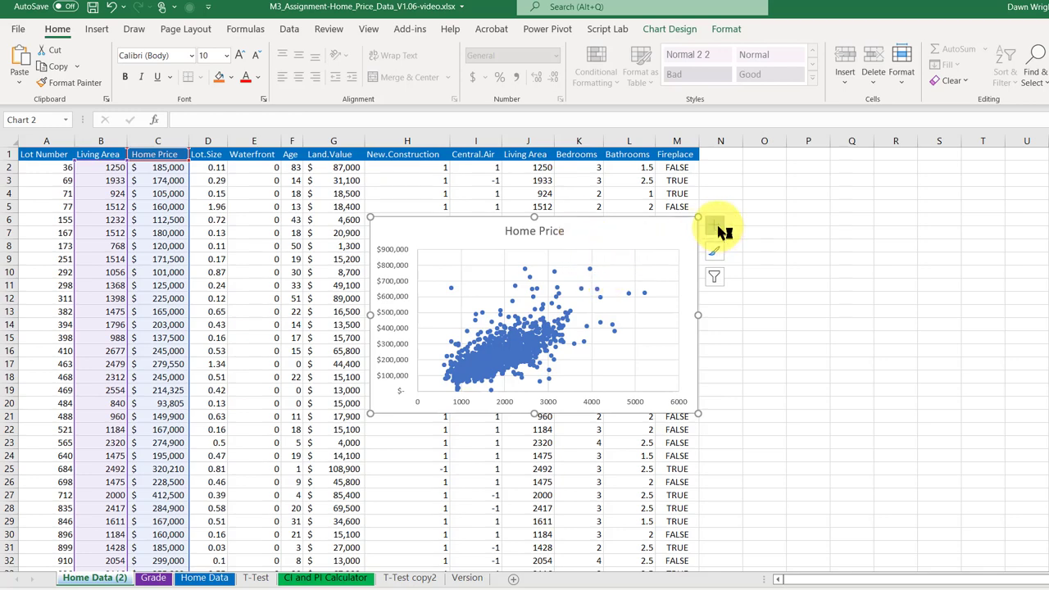
mouse_move(715, 228)
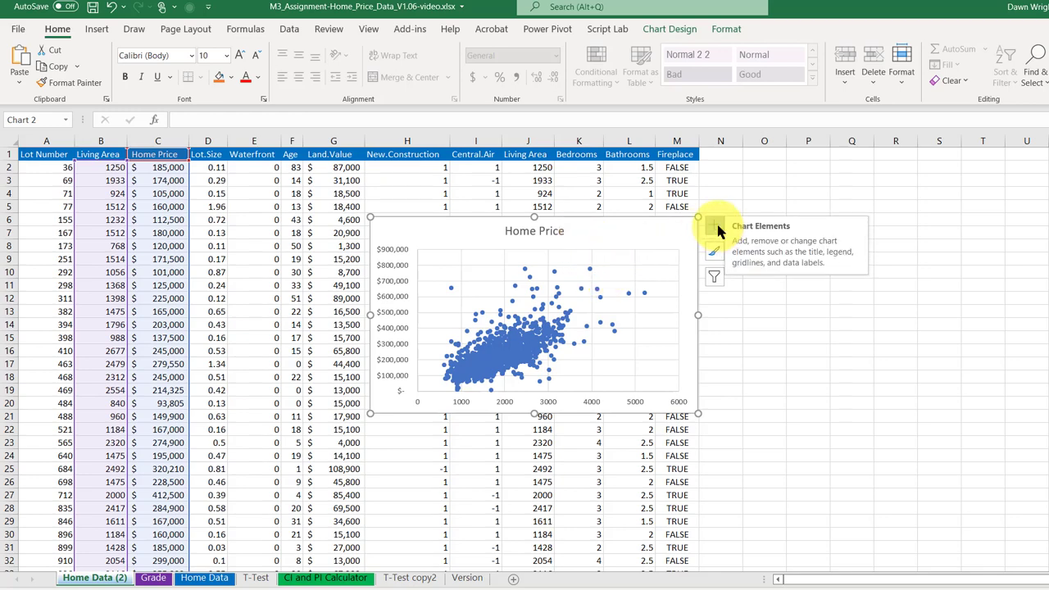
click(715, 226)
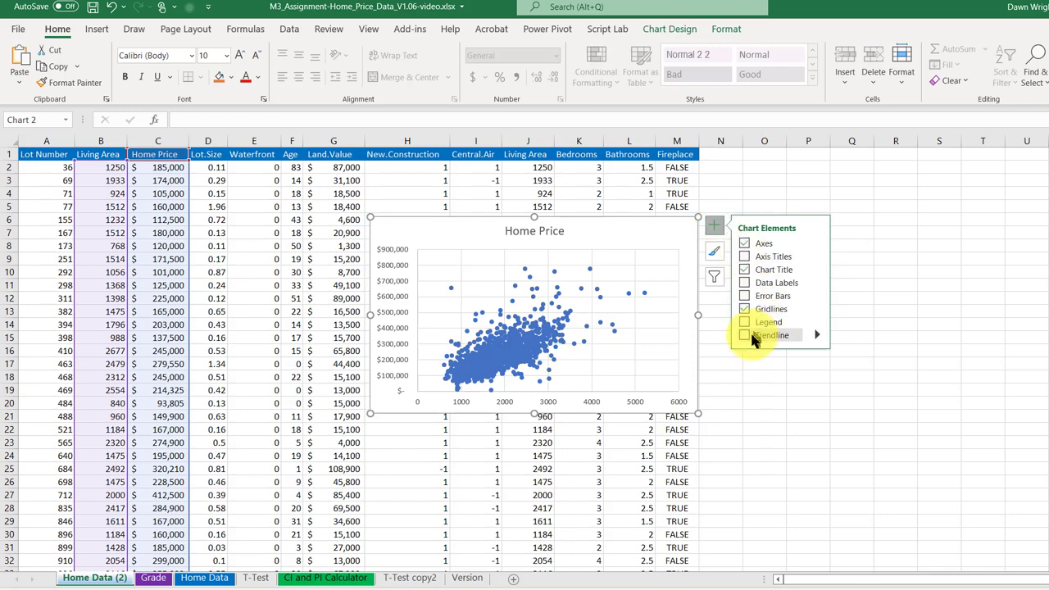
click(745, 335)
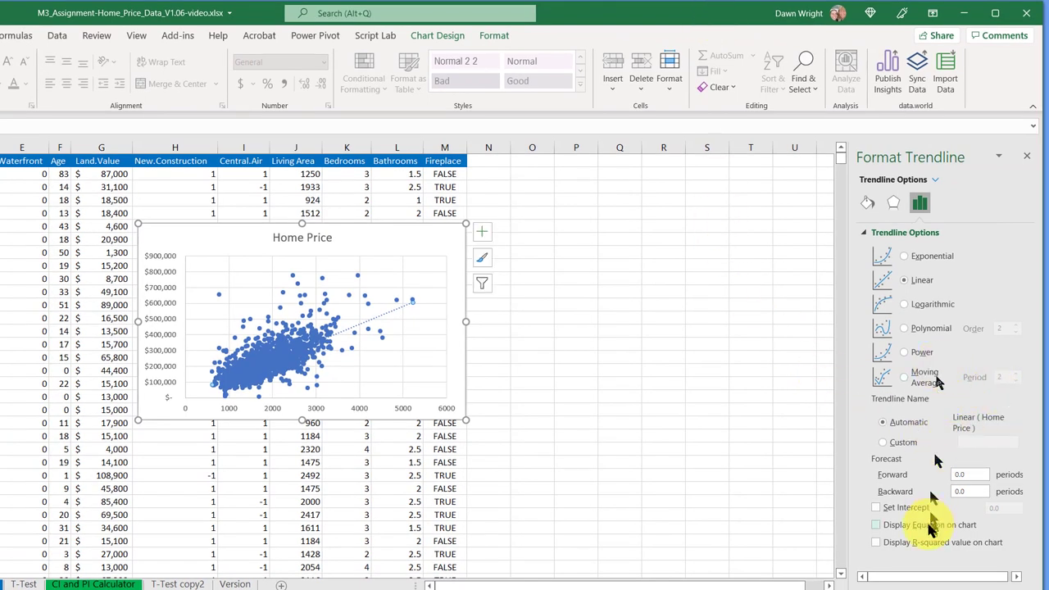
- Display the trendline equation y = 113.12x + 13439 and R² = 0.5075 on the chart
click(875, 525)
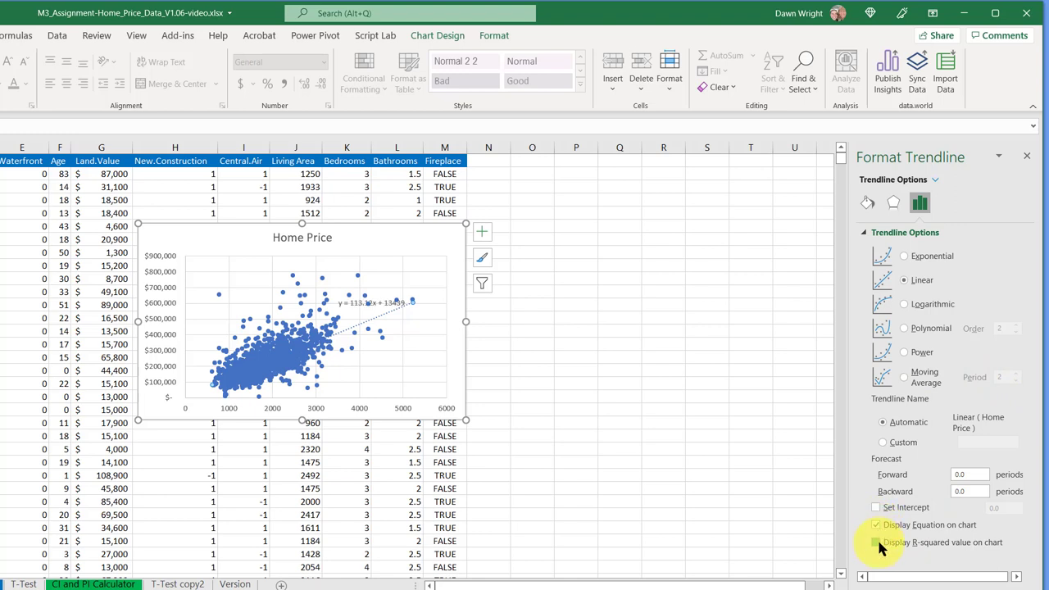
click(875, 541)
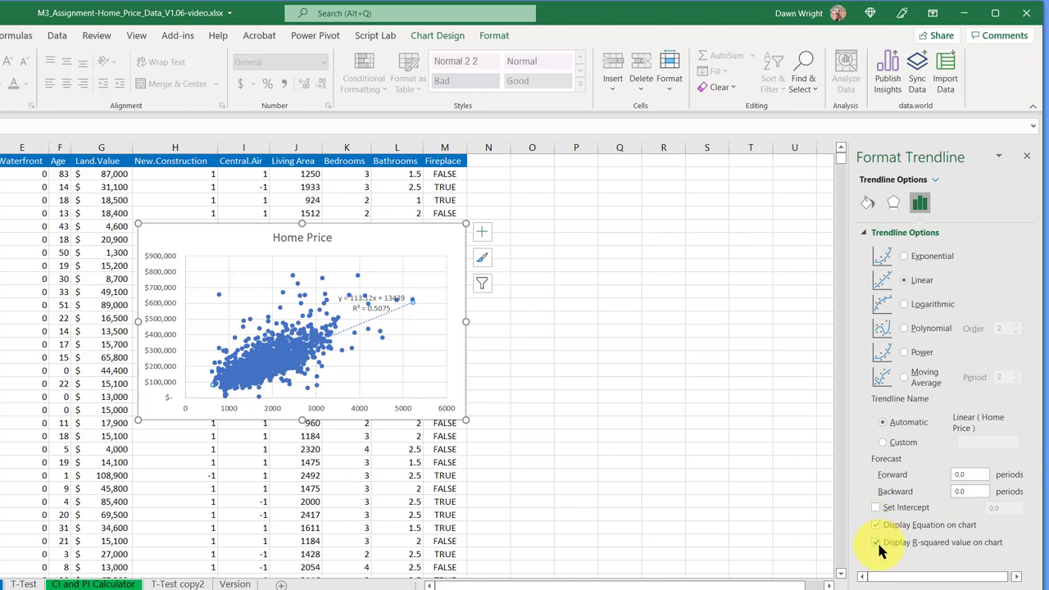
mouse_move(503, 404)
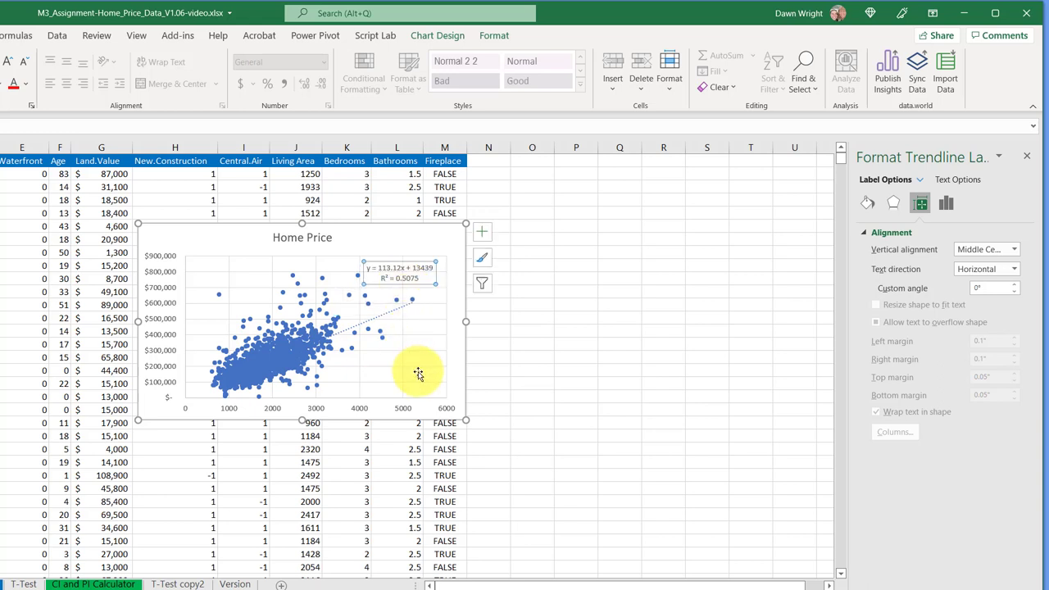
mouse_move(309, 424)
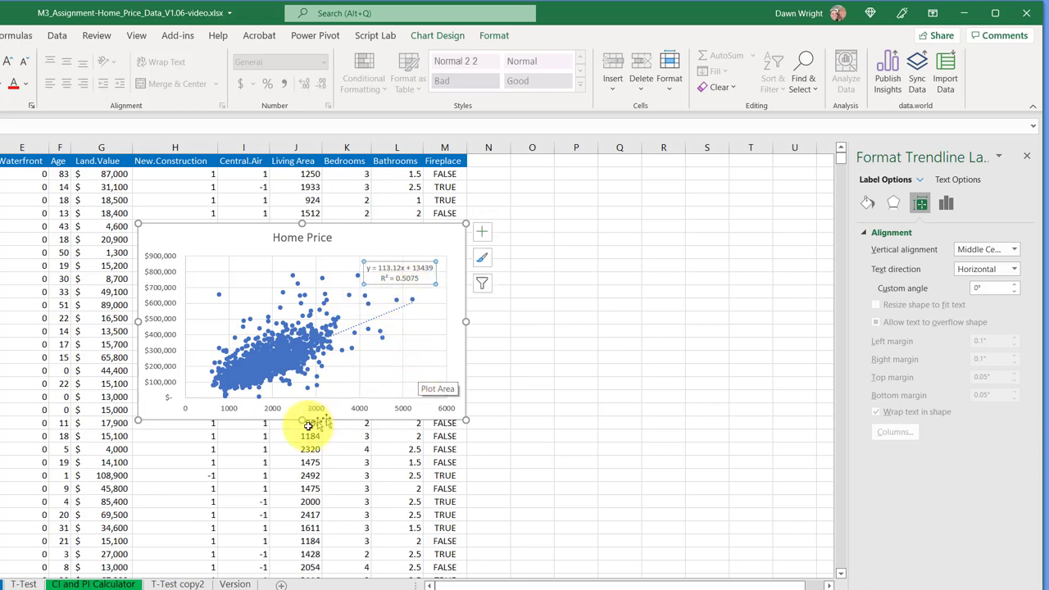
mouse_move(410, 413)
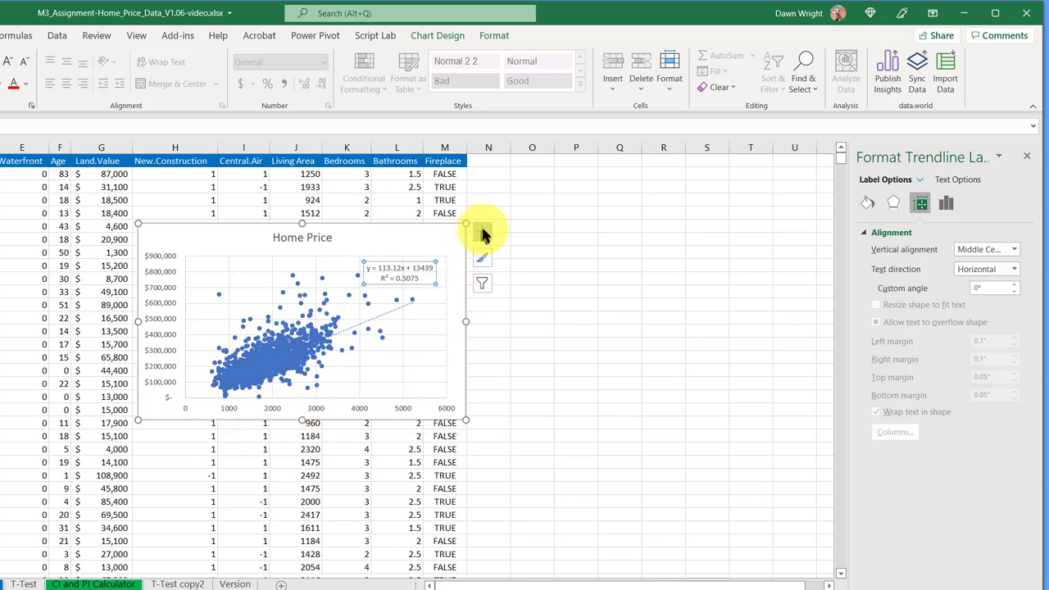
- Add axis titles, naming the horizontal axis Area and the vertical axis Price
click(482, 231)
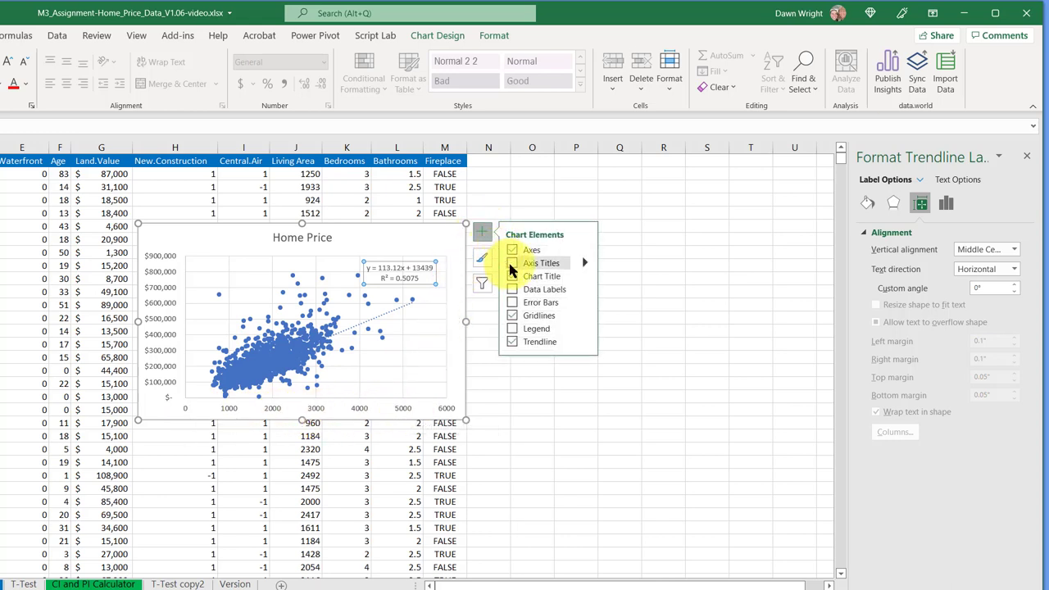
click(512, 262)
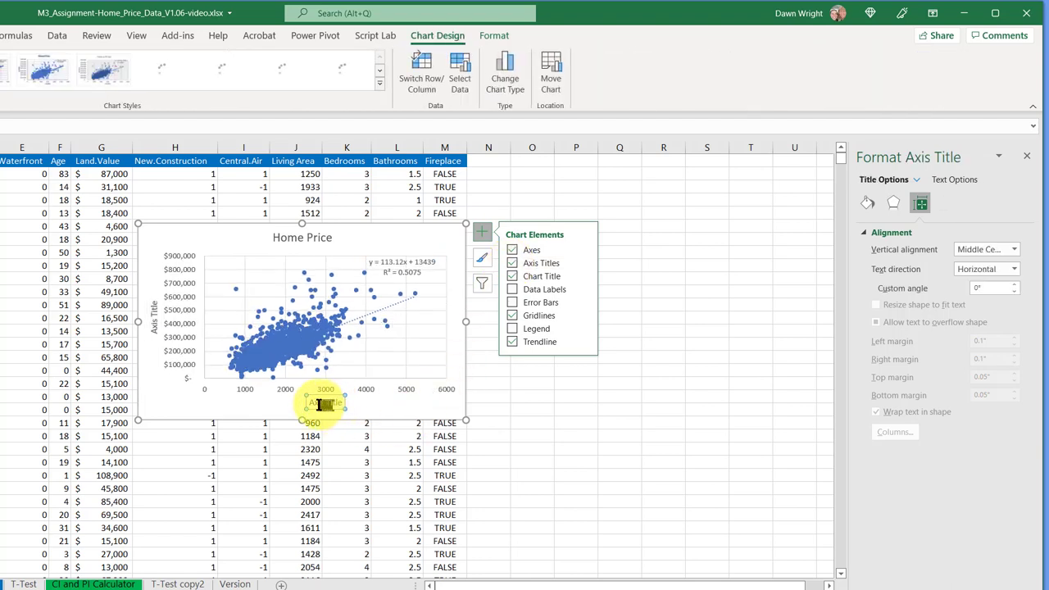
double_click(323, 403)
text(Area)
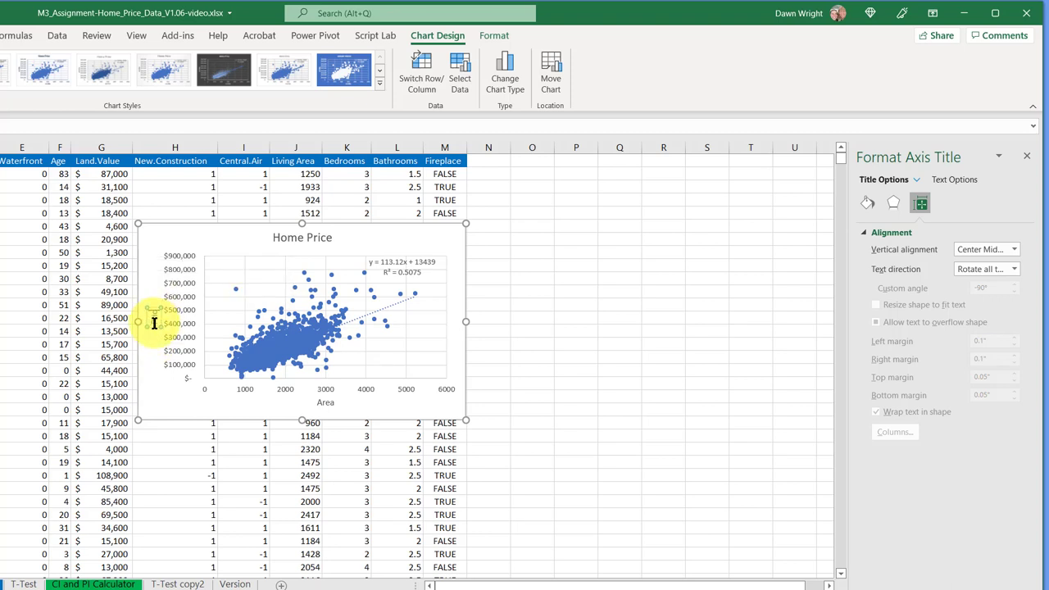
click(557, 387)
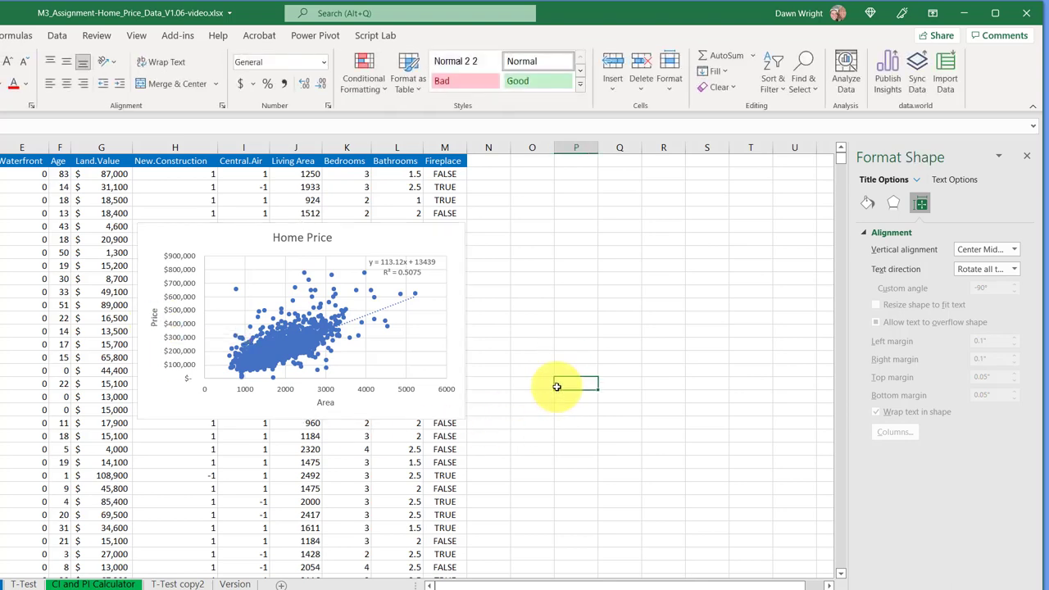